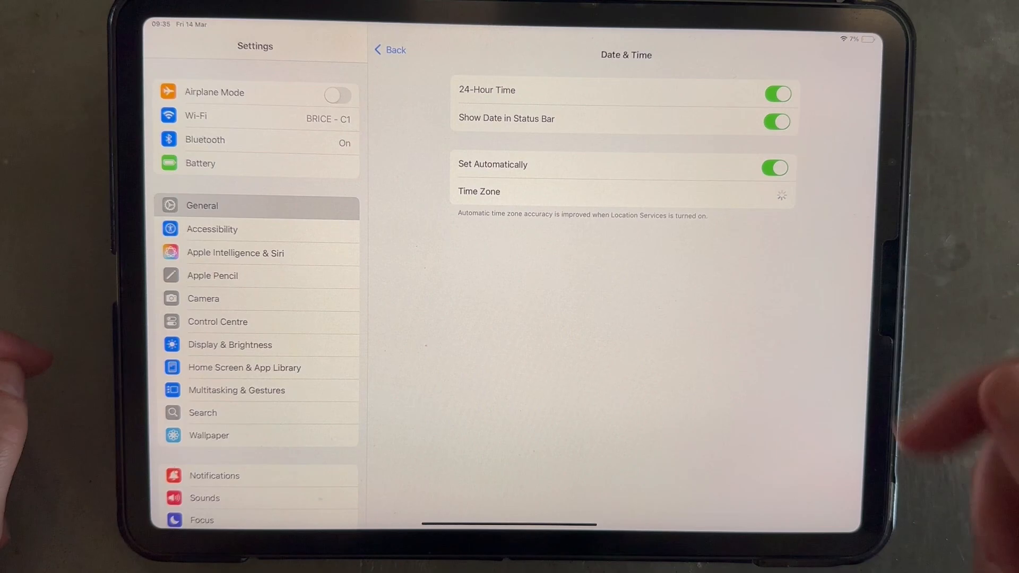
Switch off Location Services under Privacy & Security
{"action": "scroll", "scroll_direction": "down", "scroll_amount": 3}
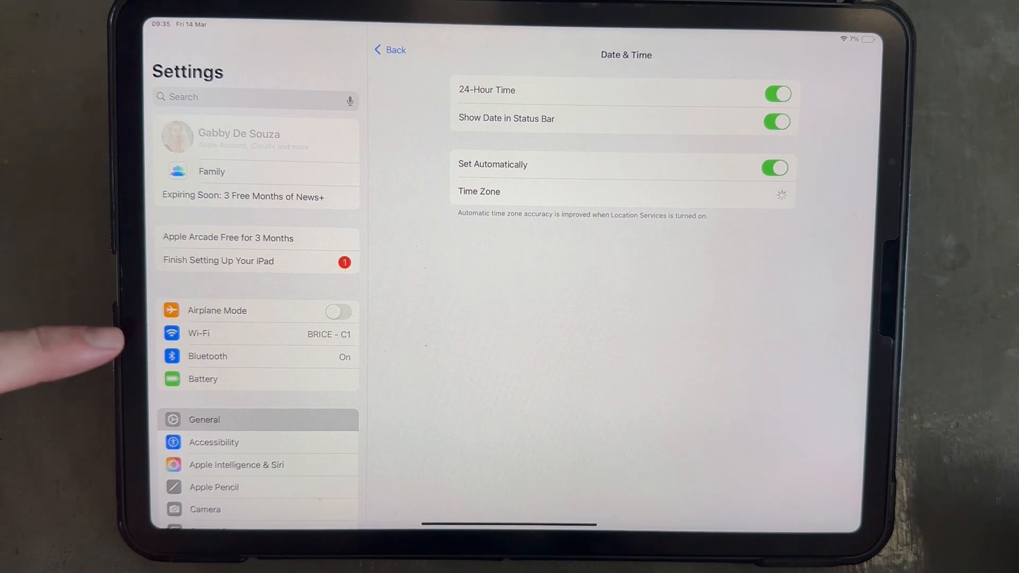
{"action": "scroll", "scroll_direction": "down", "scroll_amount": 3}
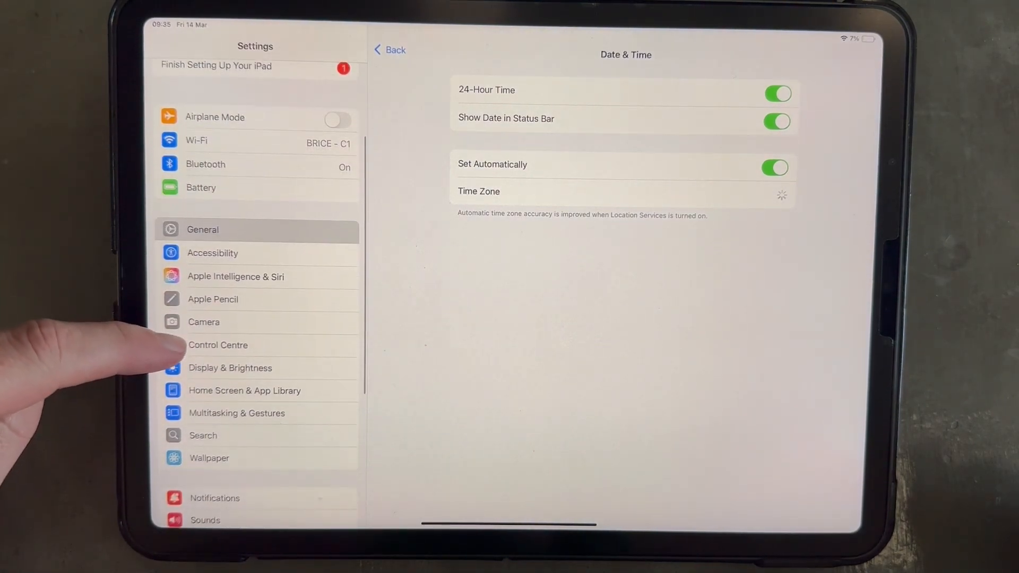
{"action": "scroll", "scroll_direction": "down", "scroll_amount": 3}
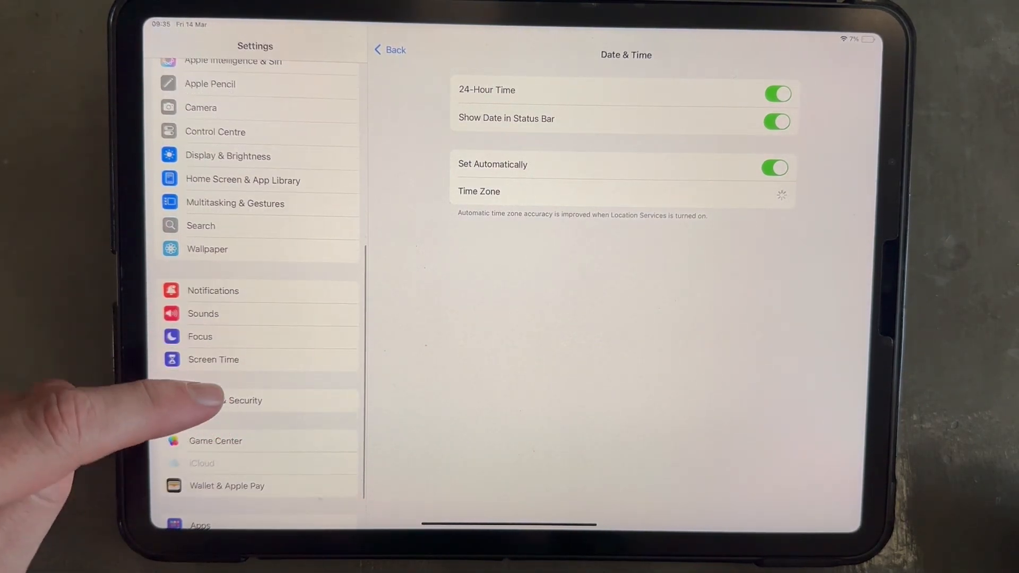
{"action": "left_click", "coordinate": [225, 400]}
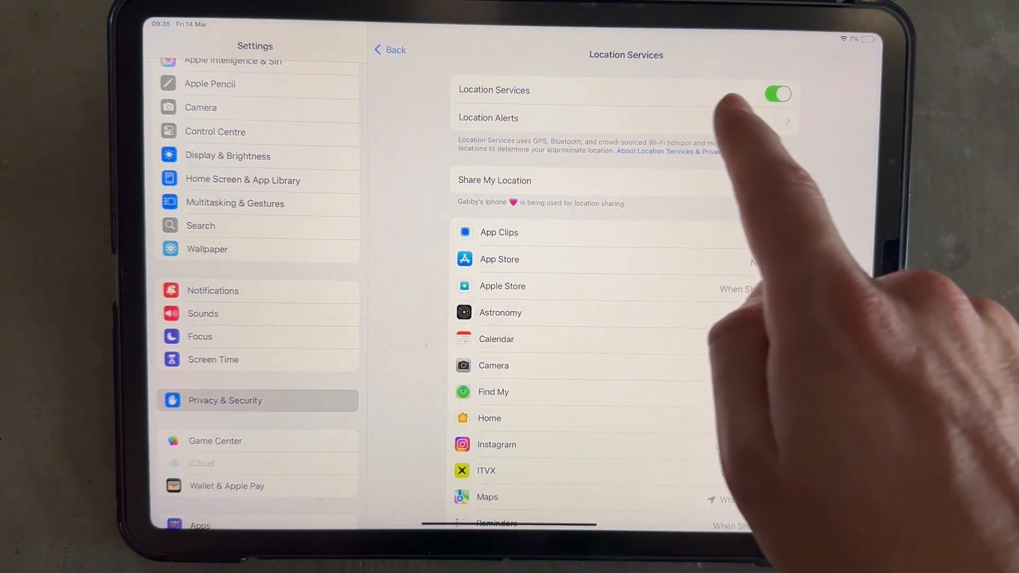
{"action": "left_click", "coordinate": [777, 93]}
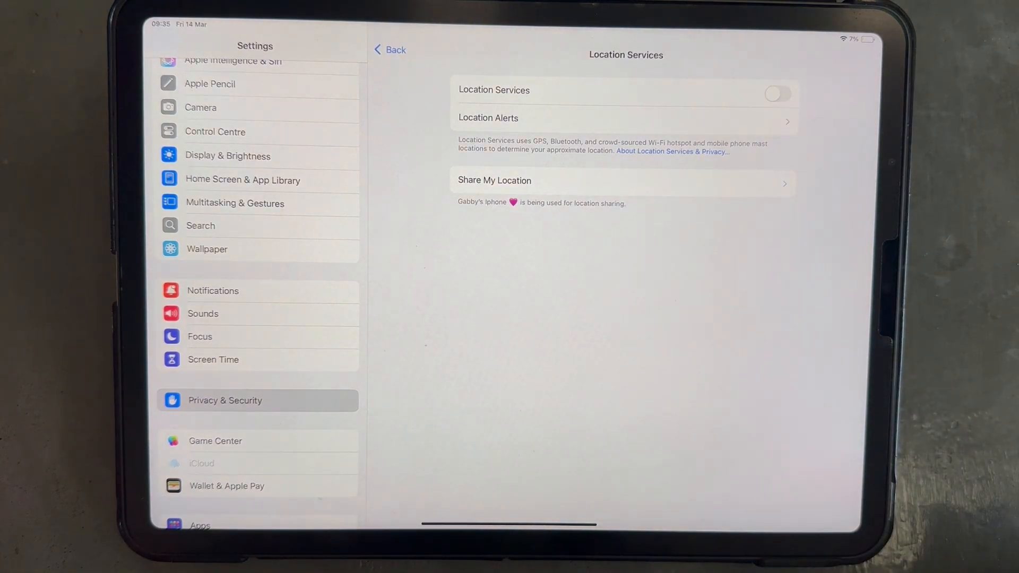
Scroll through the Screen Time page's limit, communication and restriction options
{"action": "scroll", "scroll_direction": "down", "scroll_amount": 3}
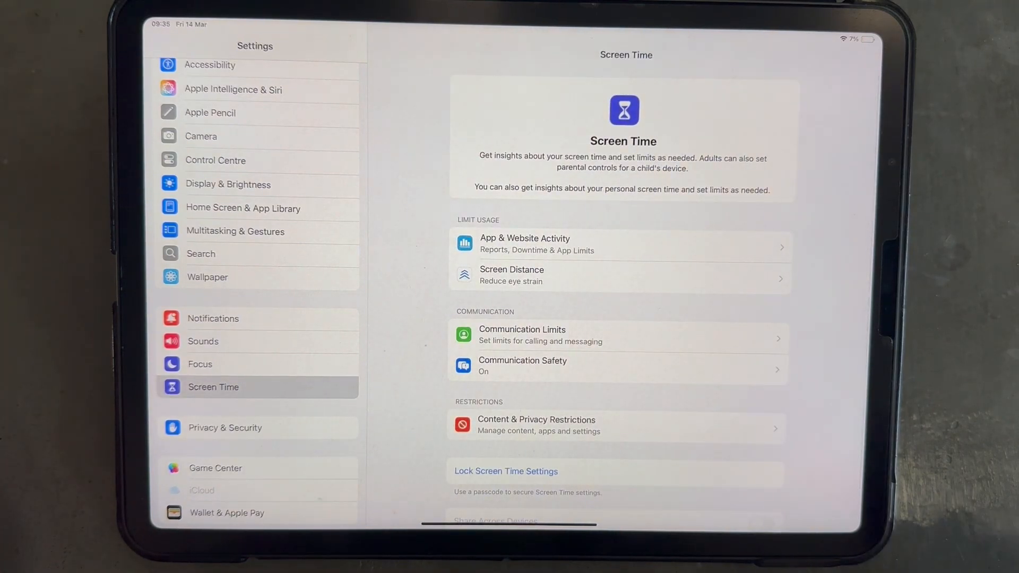
{"action": "scroll", "scroll_direction": "up", "scroll_amount": 3}
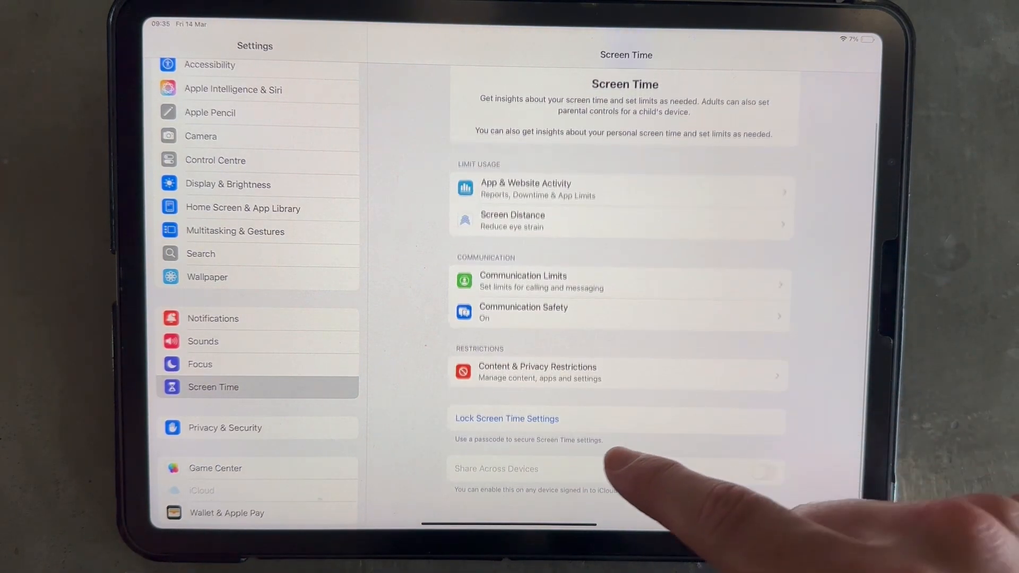
{"action": "scroll", "scroll_direction": "up", "scroll_amount": 3}
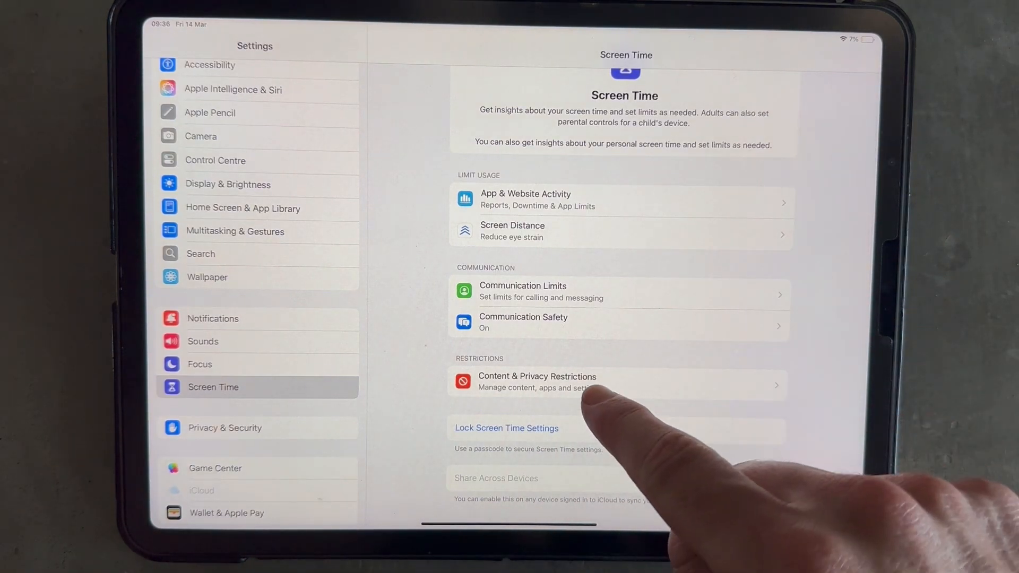
Switch off the Content & Privacy Restrictions toggle from its settings page
{"action": "left_click", "coordinate": [536, 382]}
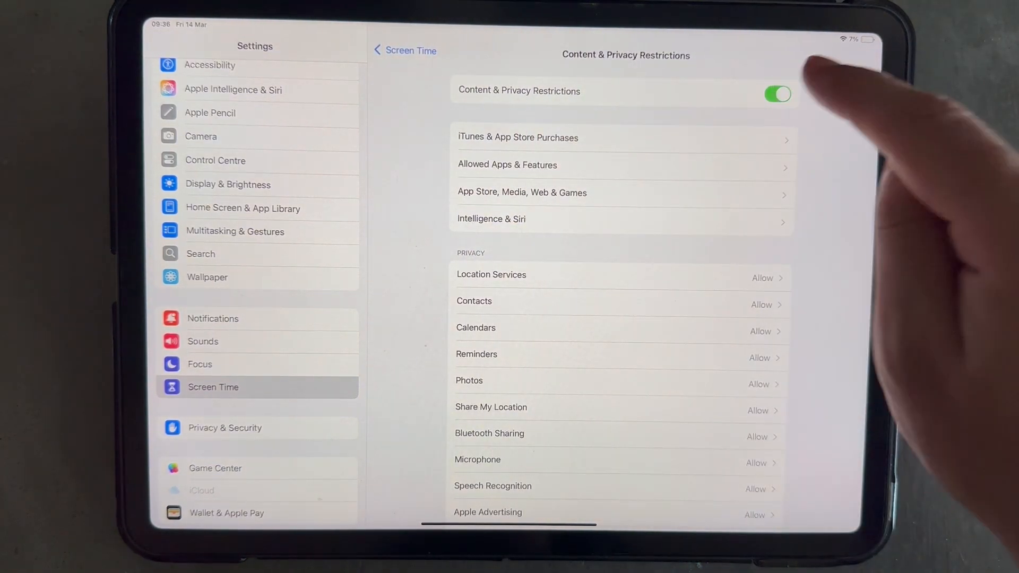
{"action": "left_click", "coordinate": [777, 95]}
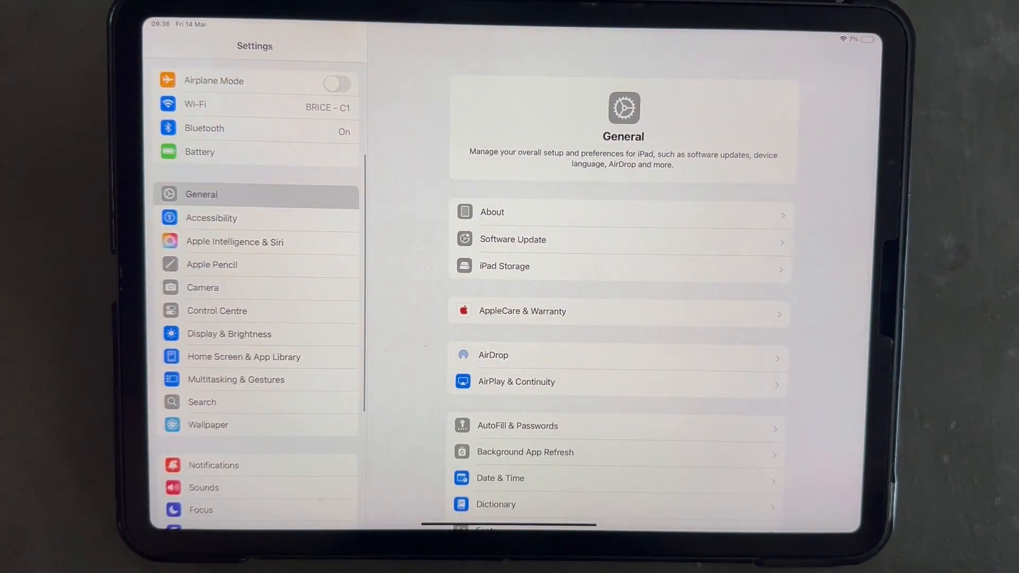
Toggle Set Automatically off in Date & Time to reveal the Cardiff time zone, then back on
{"action": "scroll", "scroll_direction": "up", "scroll_amount": 3}
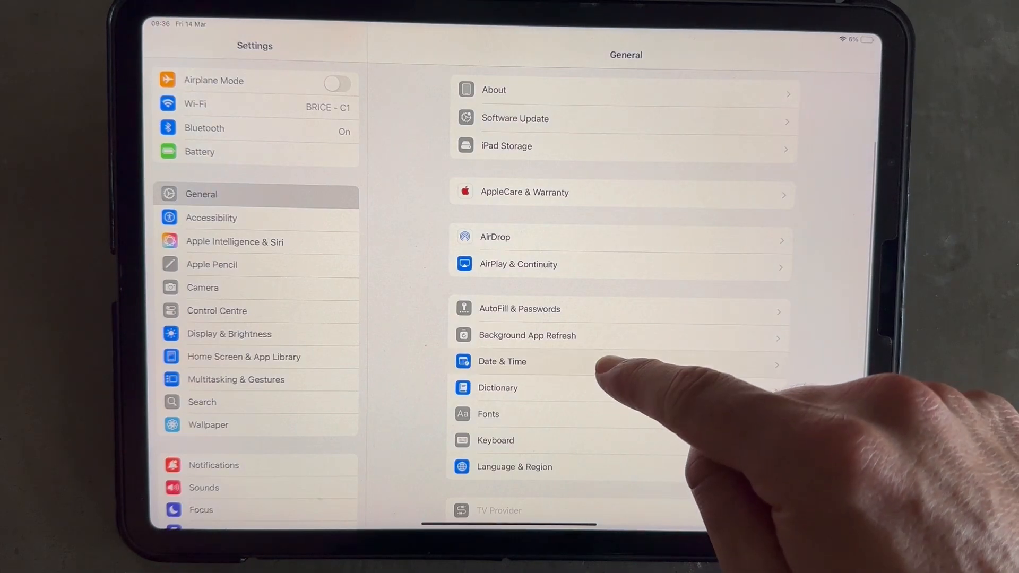
{"action": "left_click", "coordinate": [502, 361]}
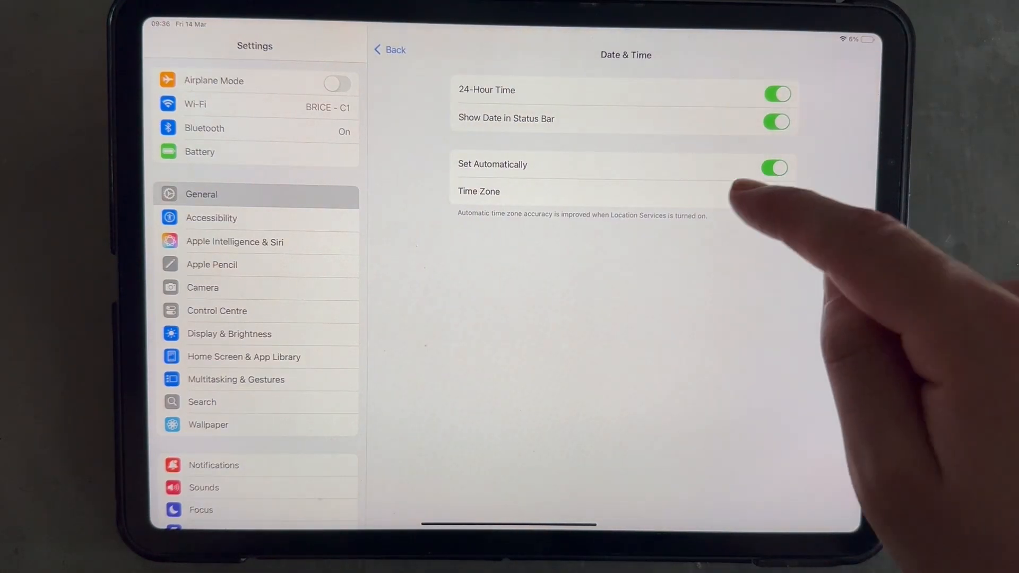
{"action": "left_click", "coordinate": [774, 168]}
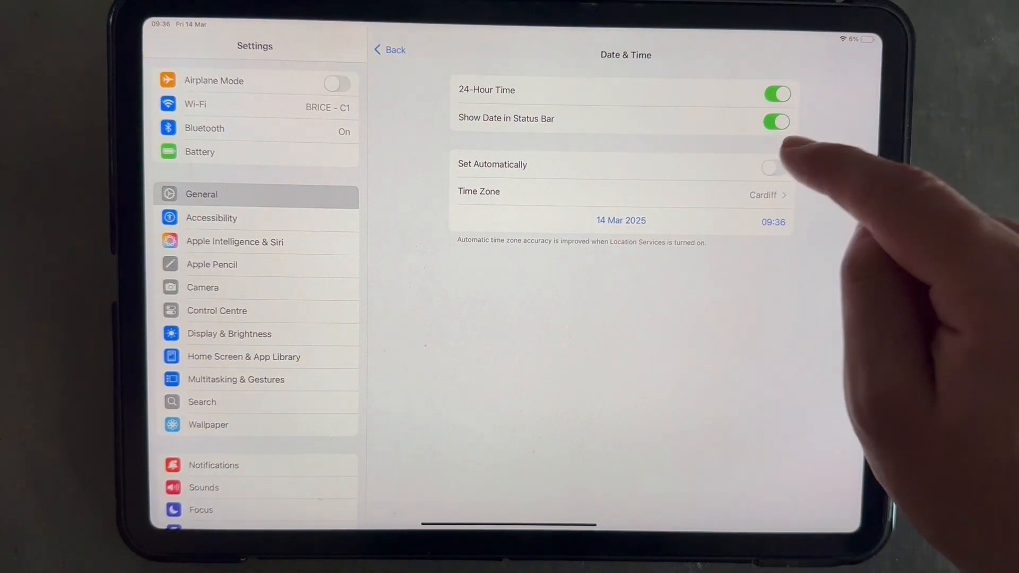
{"action": "left_click", "coordinate": [774, 168]}
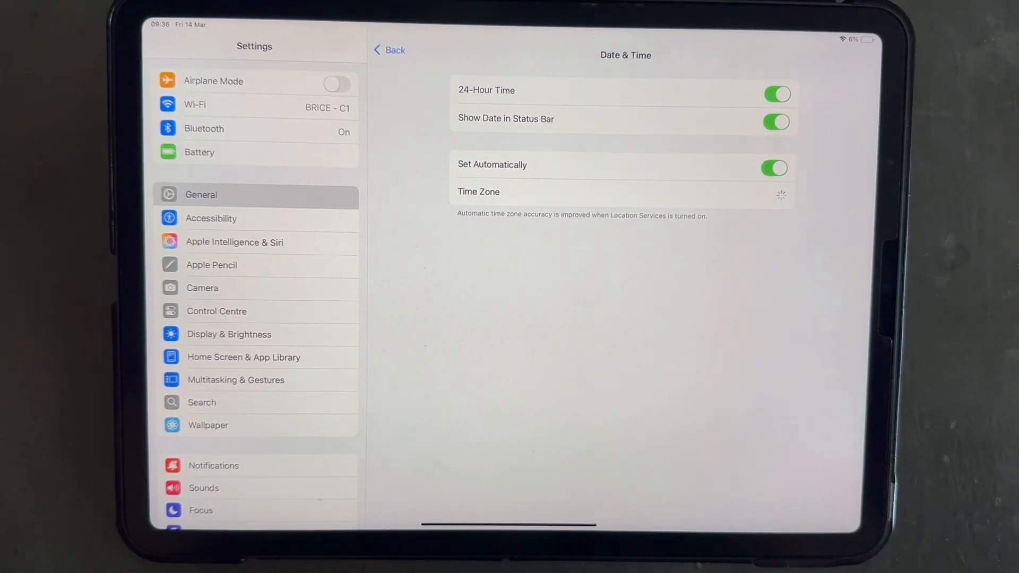